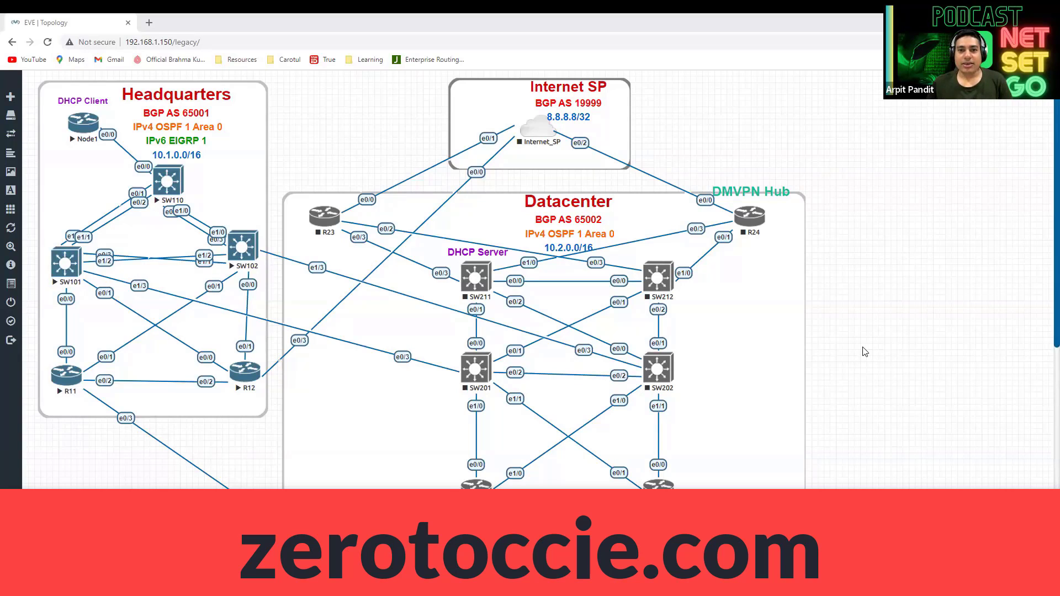
mouse_move(843, 347)
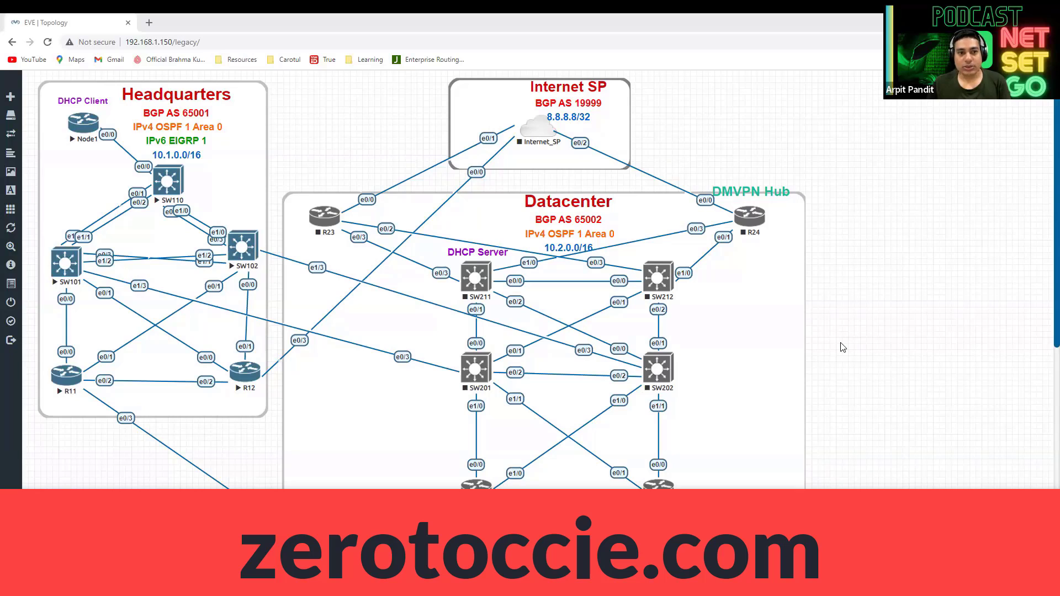
mouse_move(833, 346)
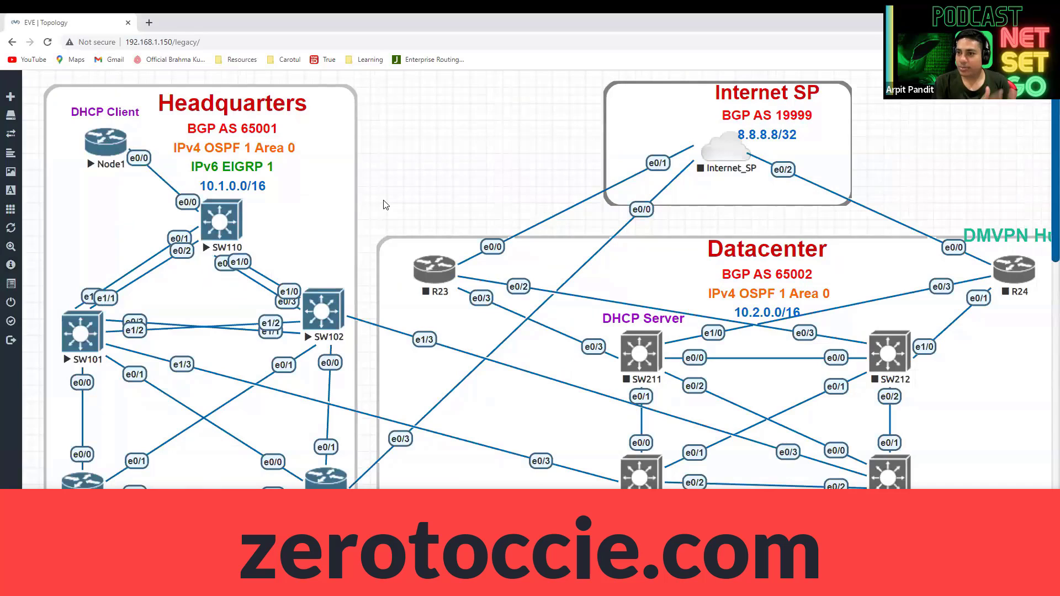
mouse_move(189, 226)
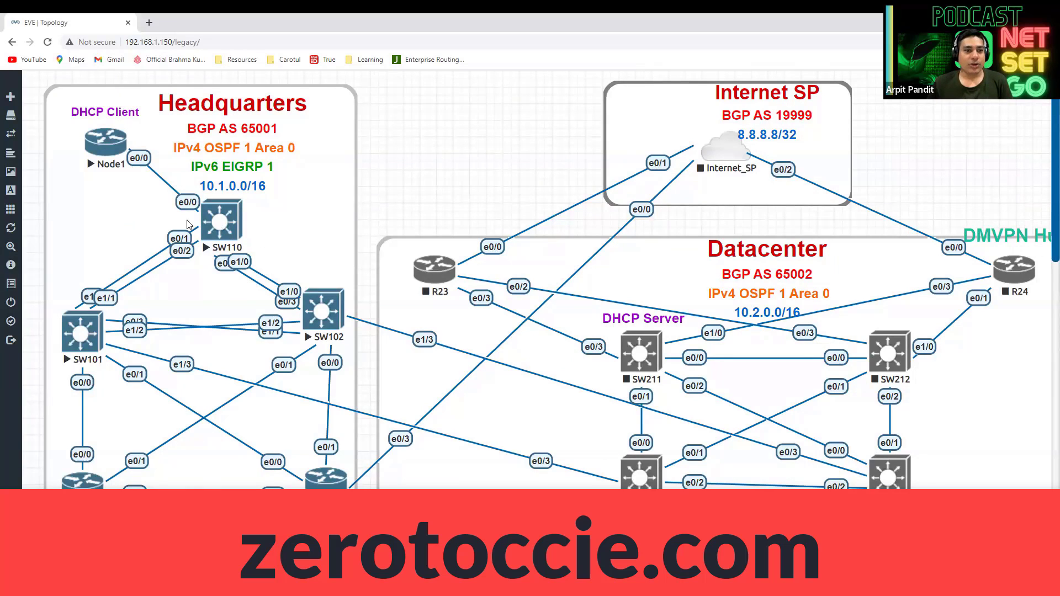
mouse_move(118, 263)
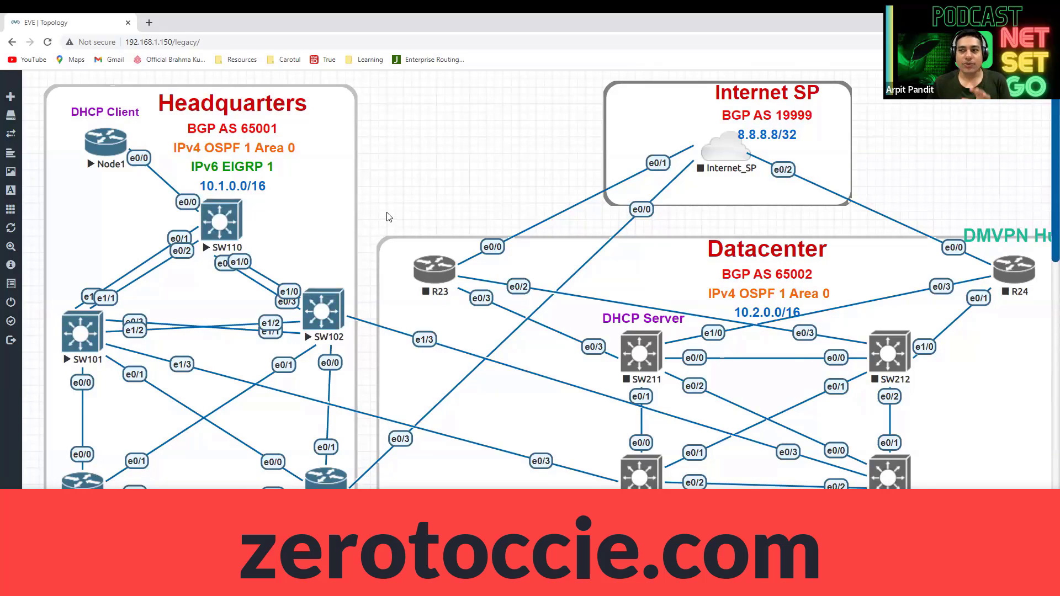
mouse_move(269, 215)
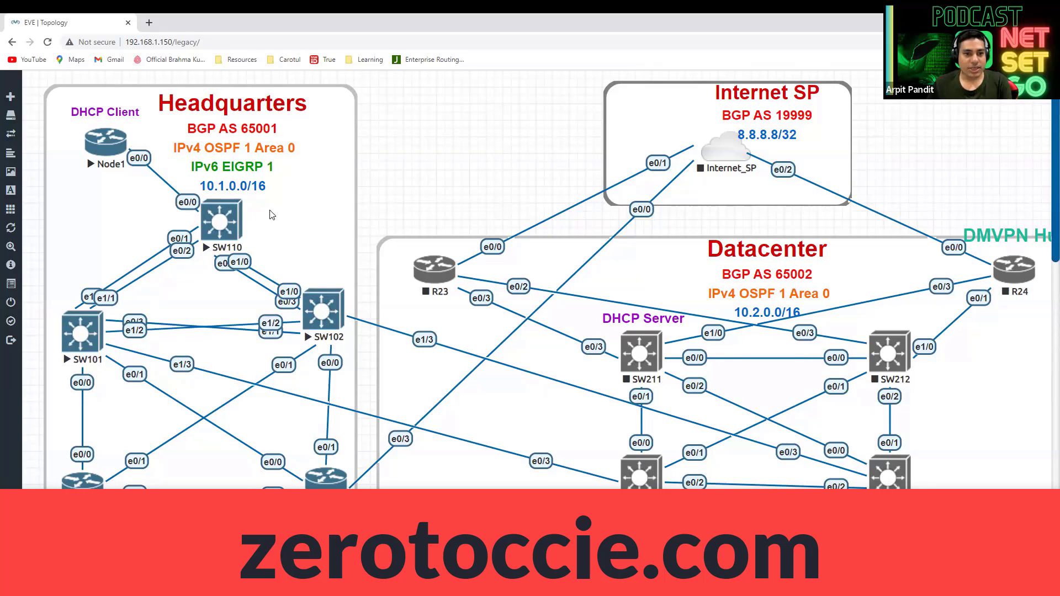
mouse_move(473, 214)
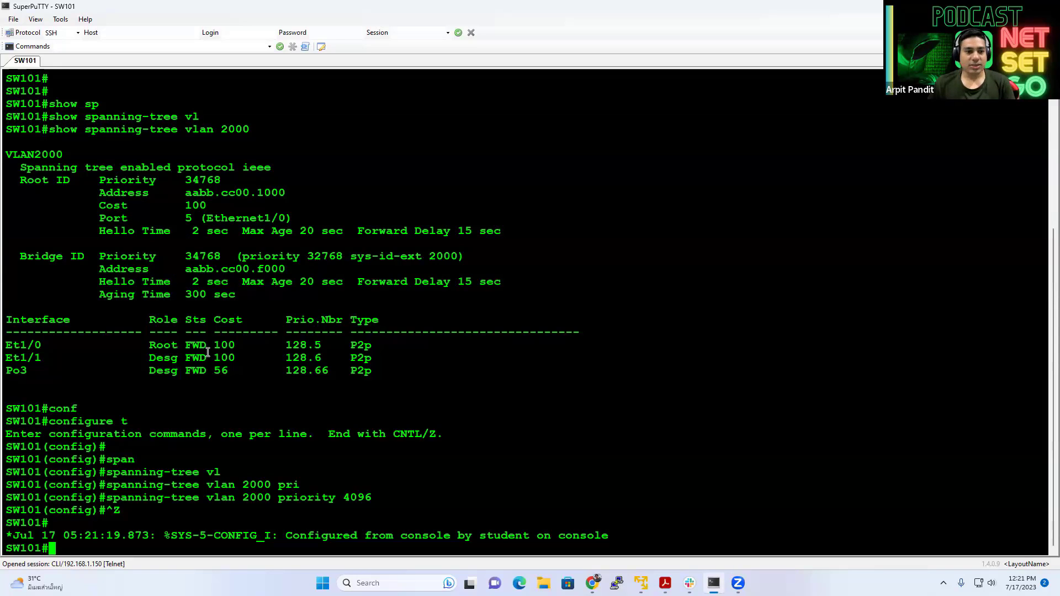
- Give SW101 bridge priority 4096 for VLAN 2000 and confirm it is root
double_click(134, 497)
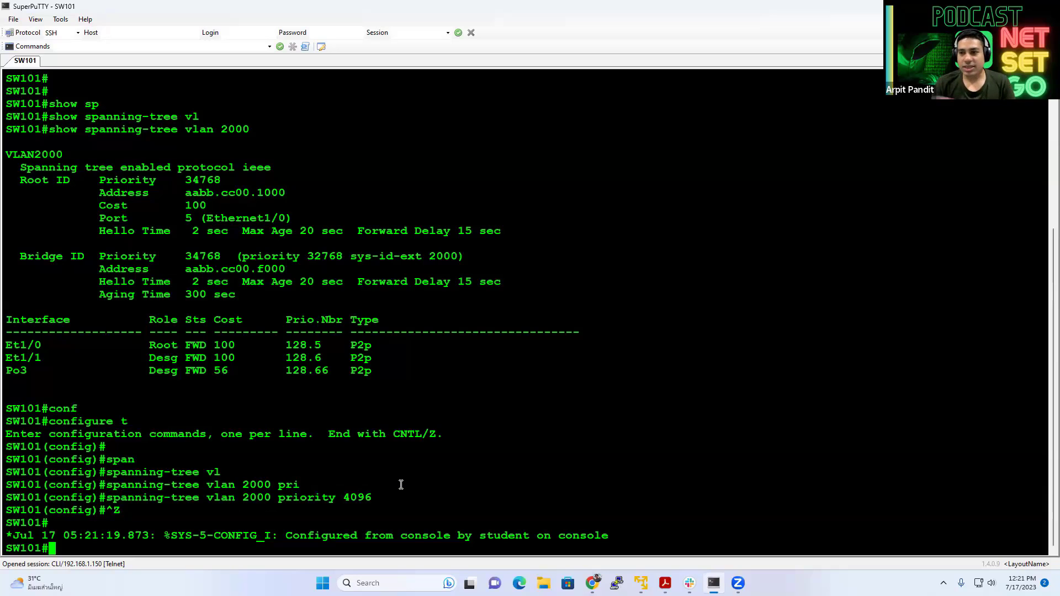
text(c)
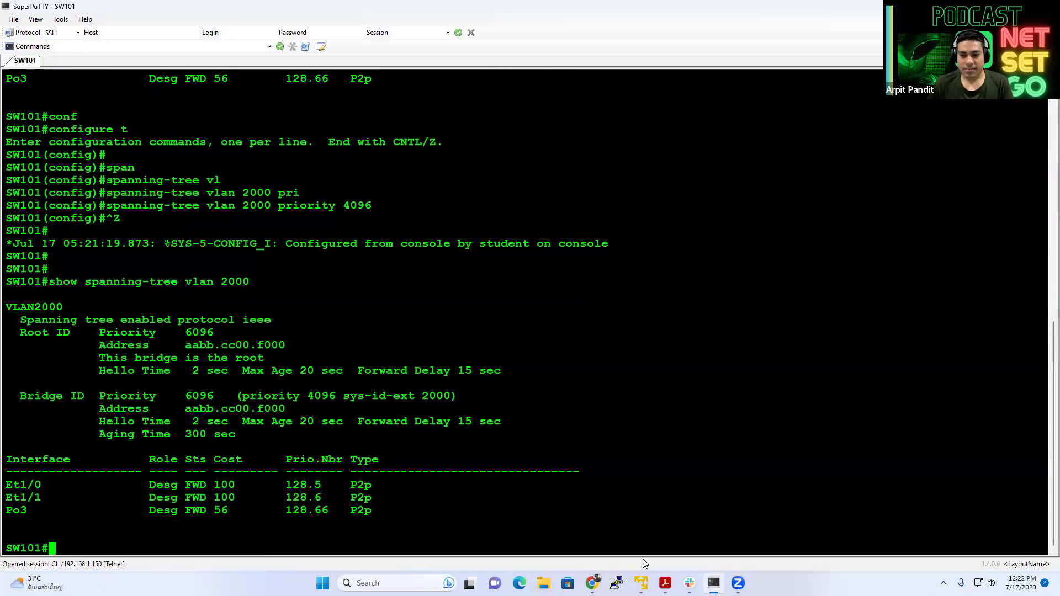
- Launch a console to SW102 from EVE-NG, log in as student and enable
click(664, 583)
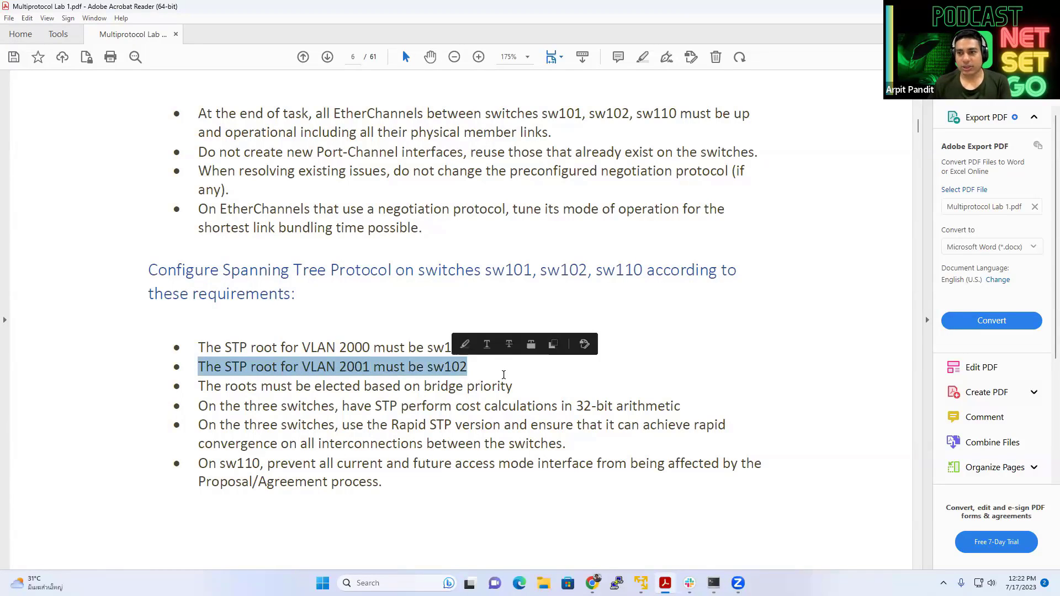
click(503, 387)
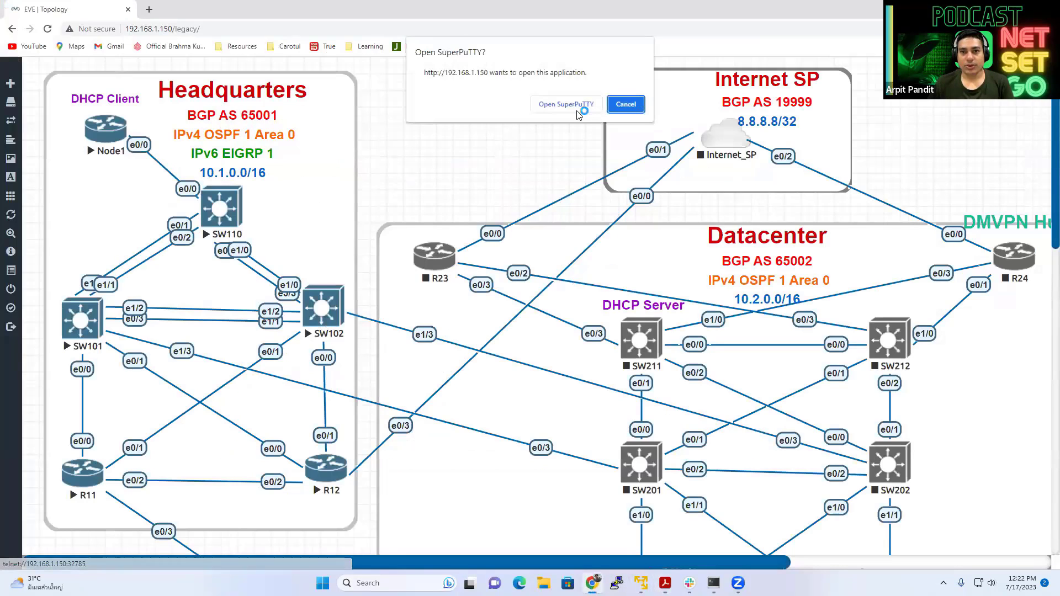
click(565, 104)
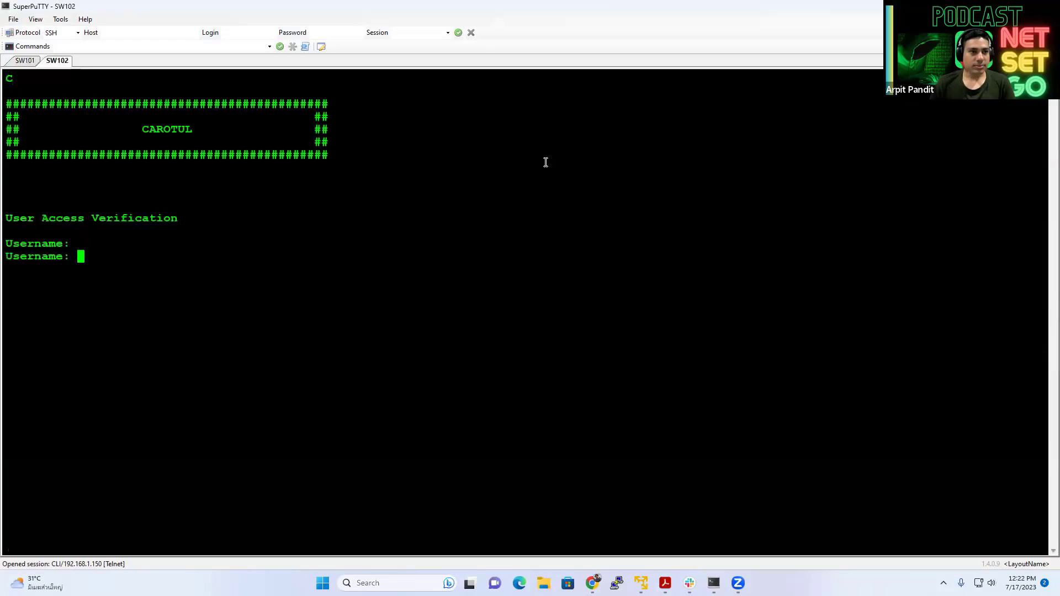
text(student)
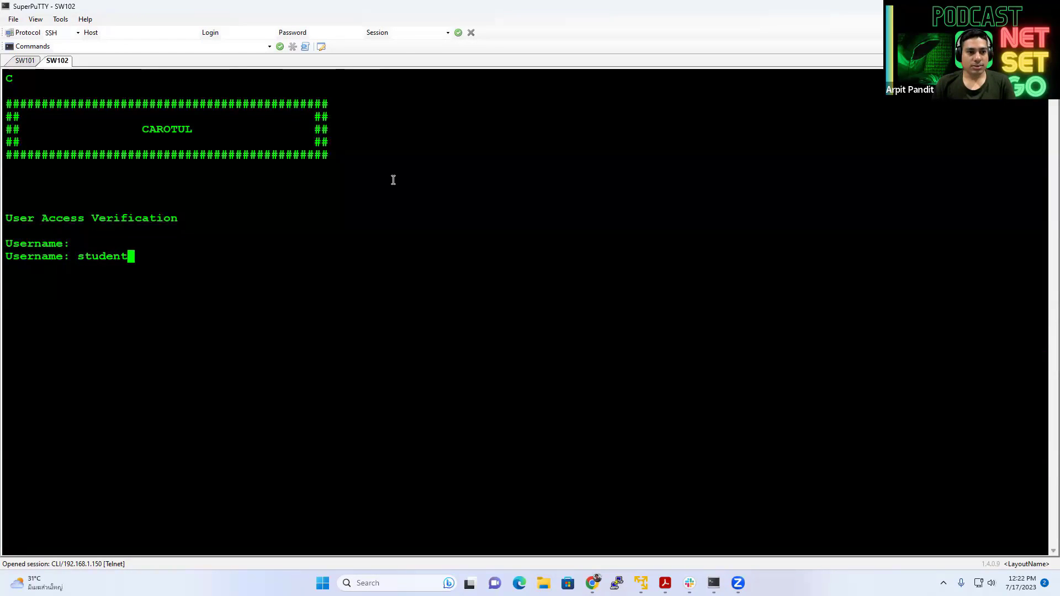
key(Return)
text(en)
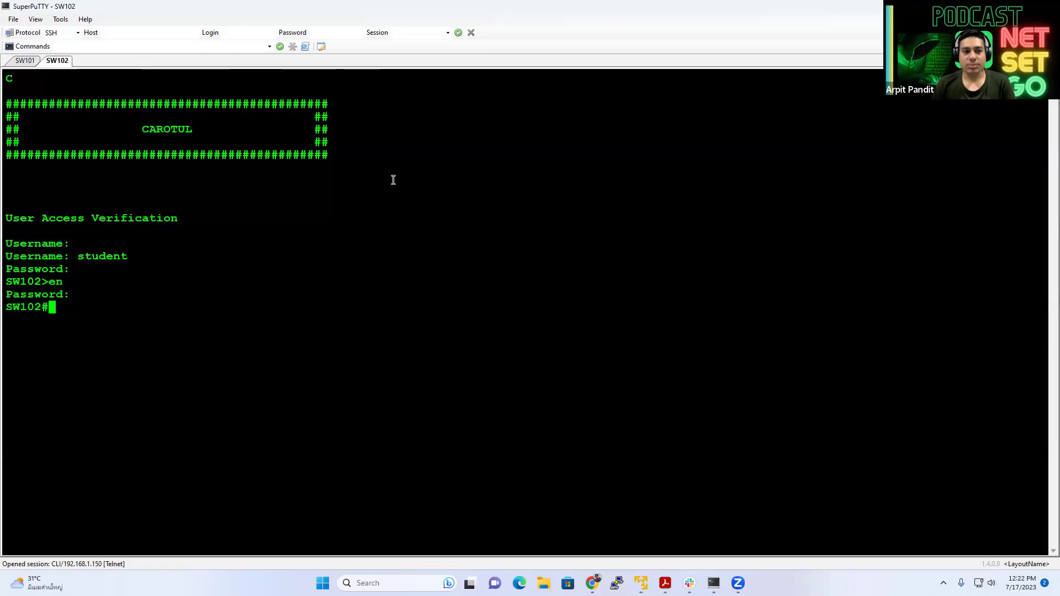
key(Return)
text(spanning-tree)
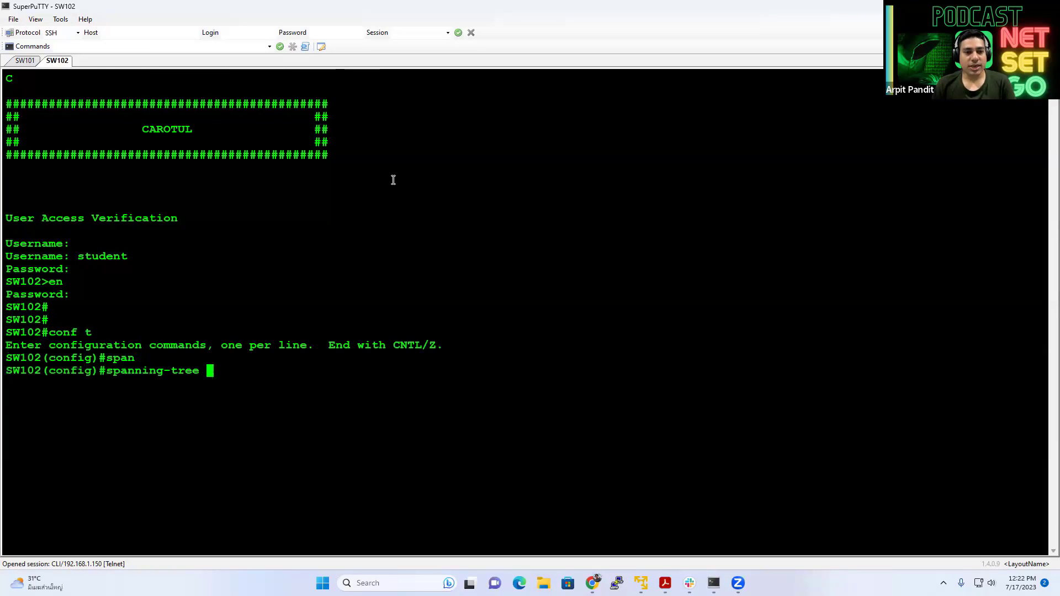
- Give SW102 priority 4096 for VLAN 2001 and verify it is root
text(vlan 2001 priority 409)
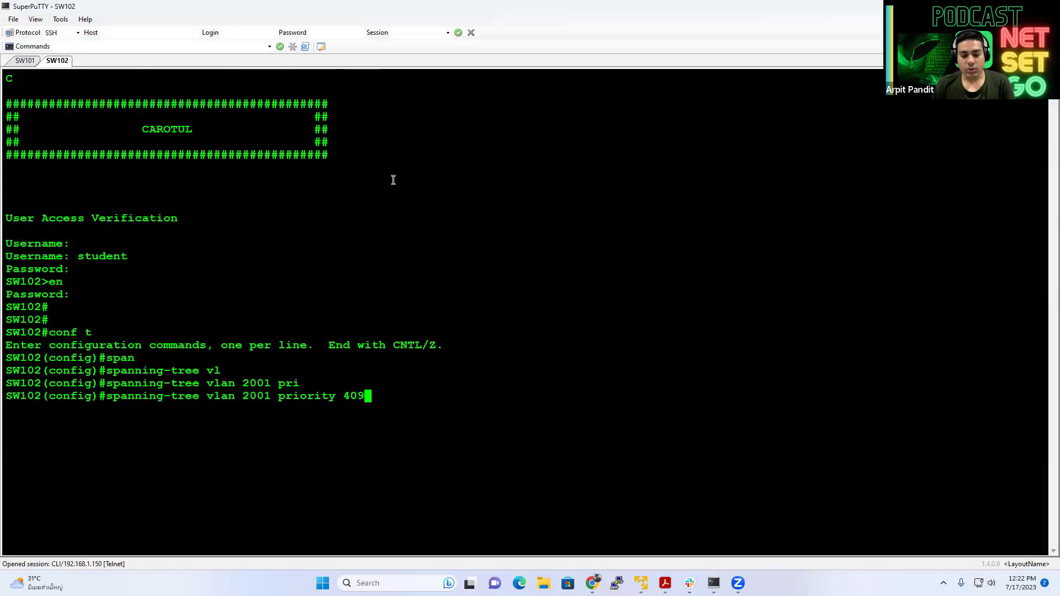
text(6)
text(show sp)
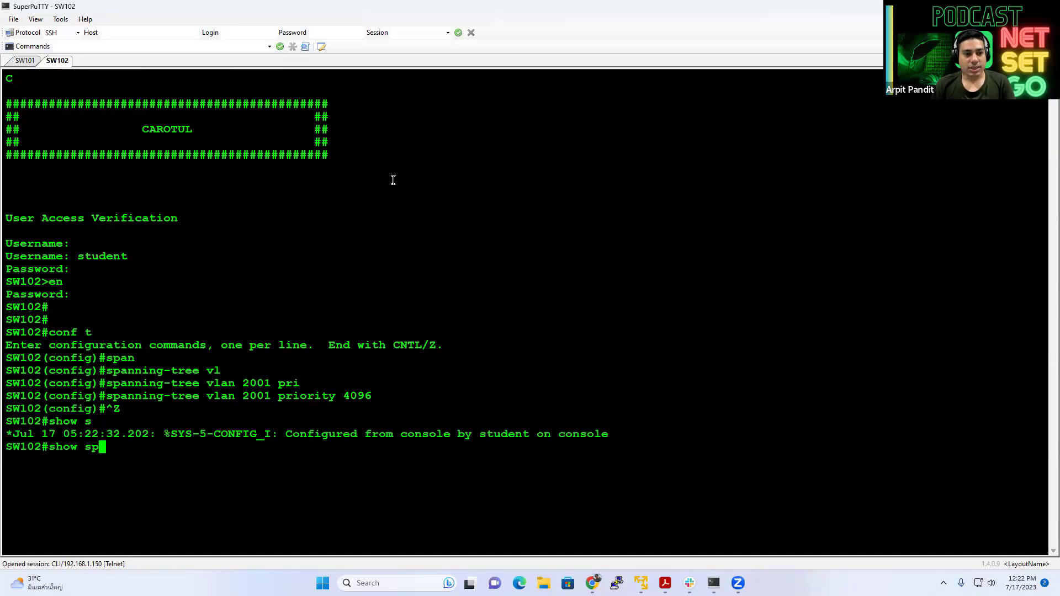
text(anning-tree vlan 2001)
key(Return)
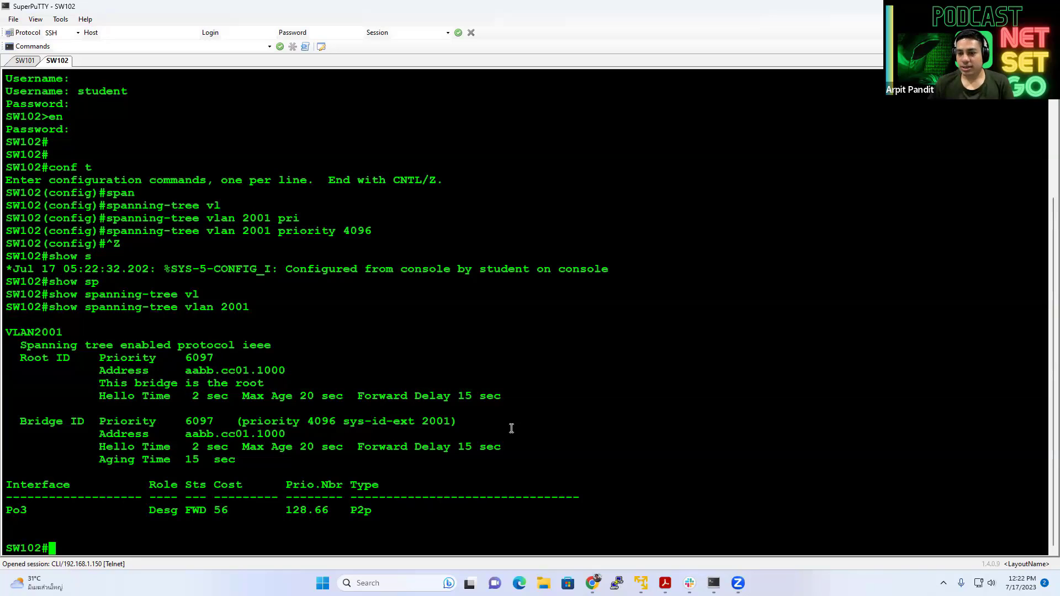
mouse_move(594, 520)
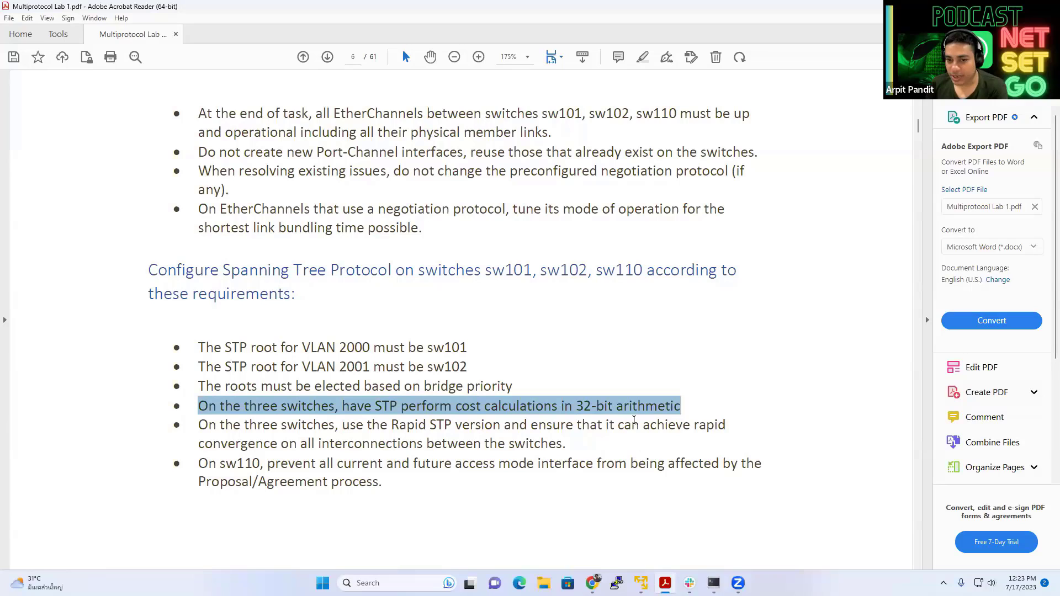
mouse_move(675, 456)
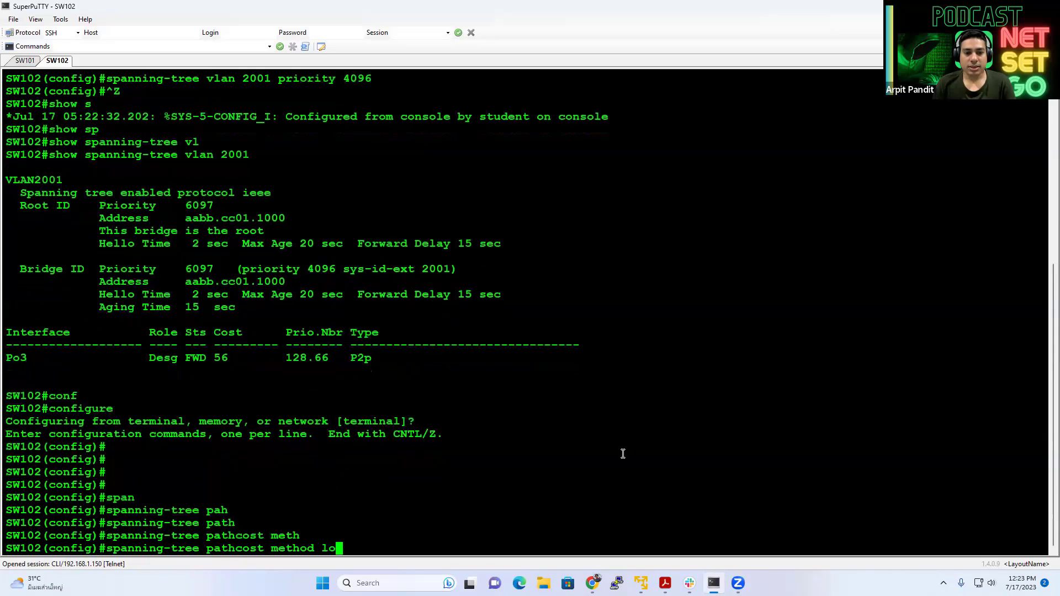
- Apply 'spanning-tree pathcost method long' on SW102 and verify Po3 costs 1000000 in VLAN 2001
key(Return)
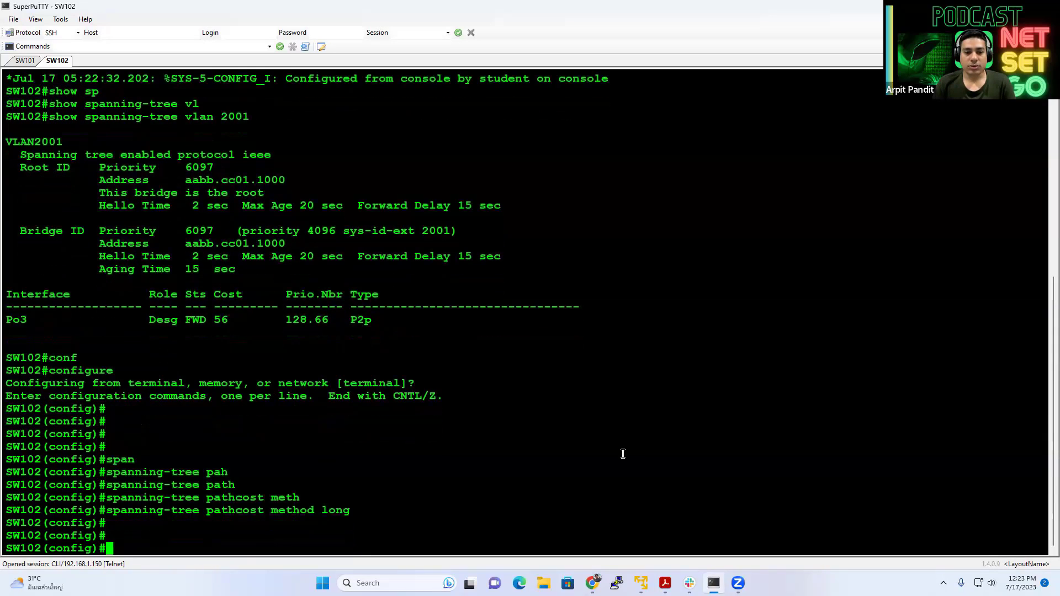
text(spanning-tree pathcost method ?)
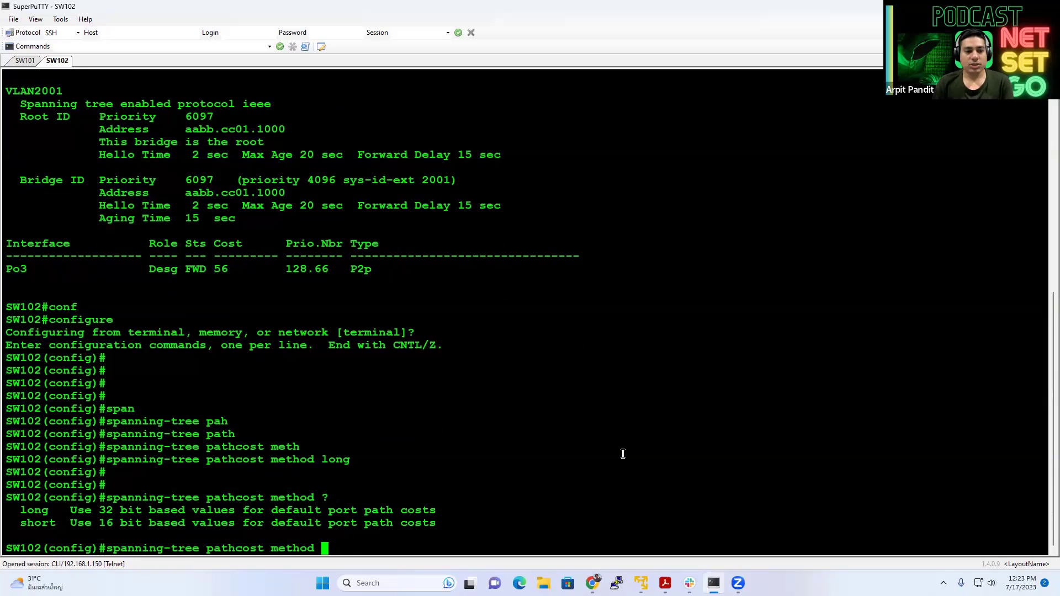
text(long)
text(show spanning-tree vlan 2001)
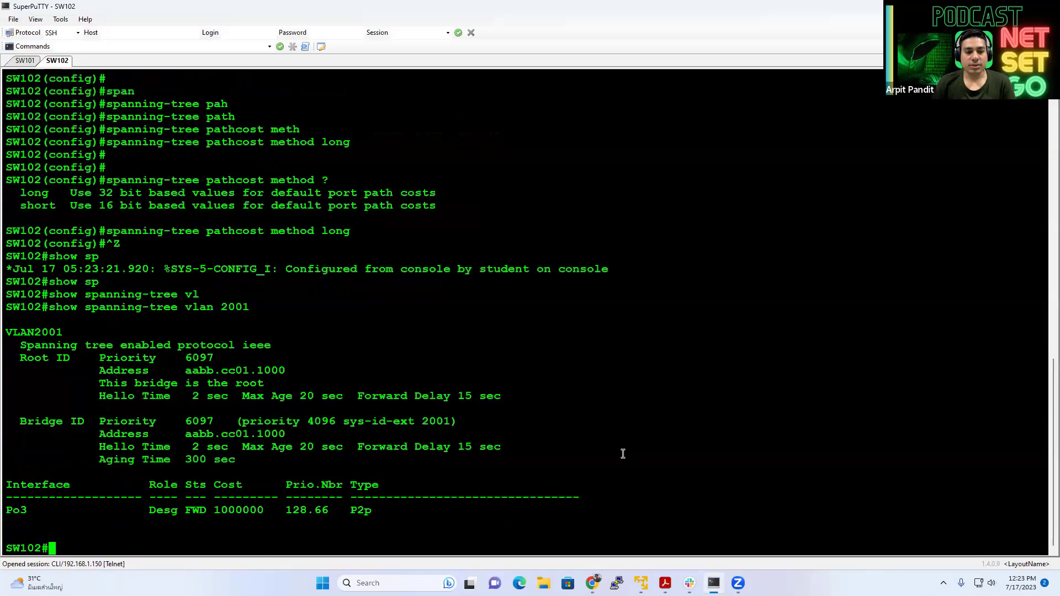
double_click(238, 510)
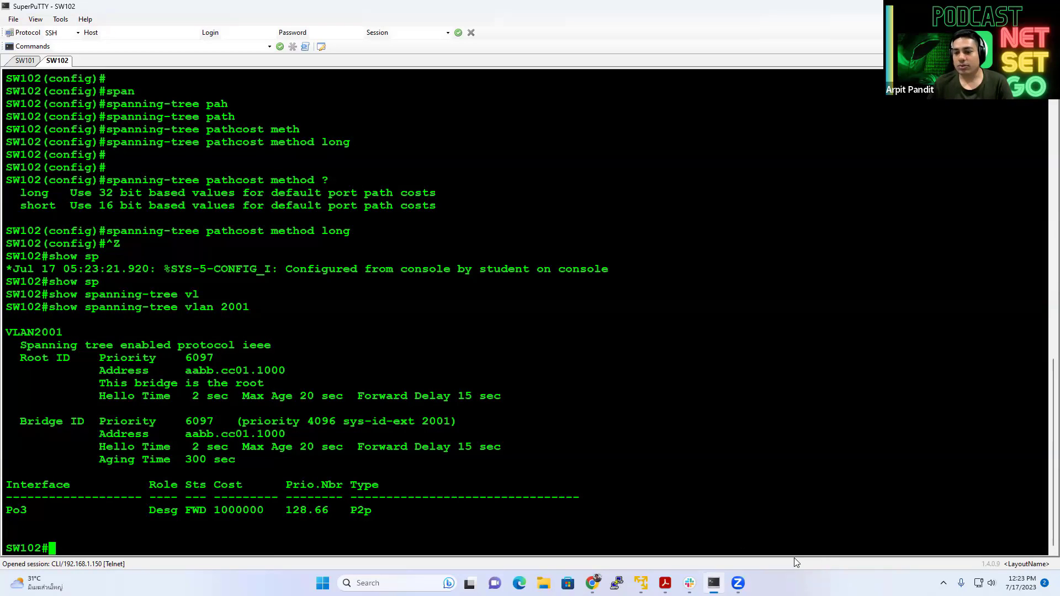
click(663, 583)
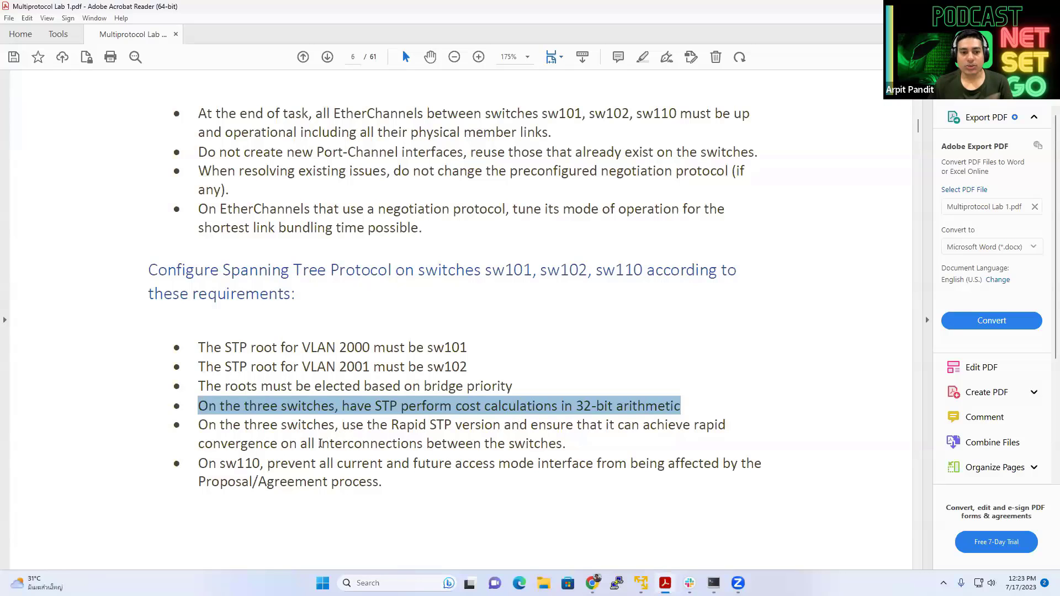
- Enter 'spanning-tree mode rapid-pvst' on SW102 and then SW101 after checking the PDF
click(197, 424)
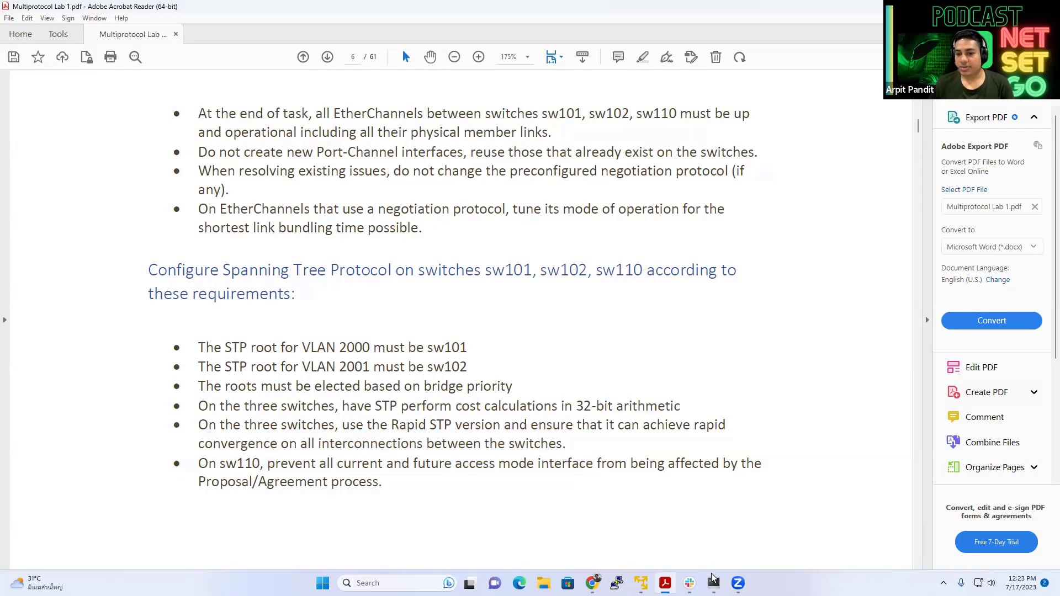
click(712, 583)
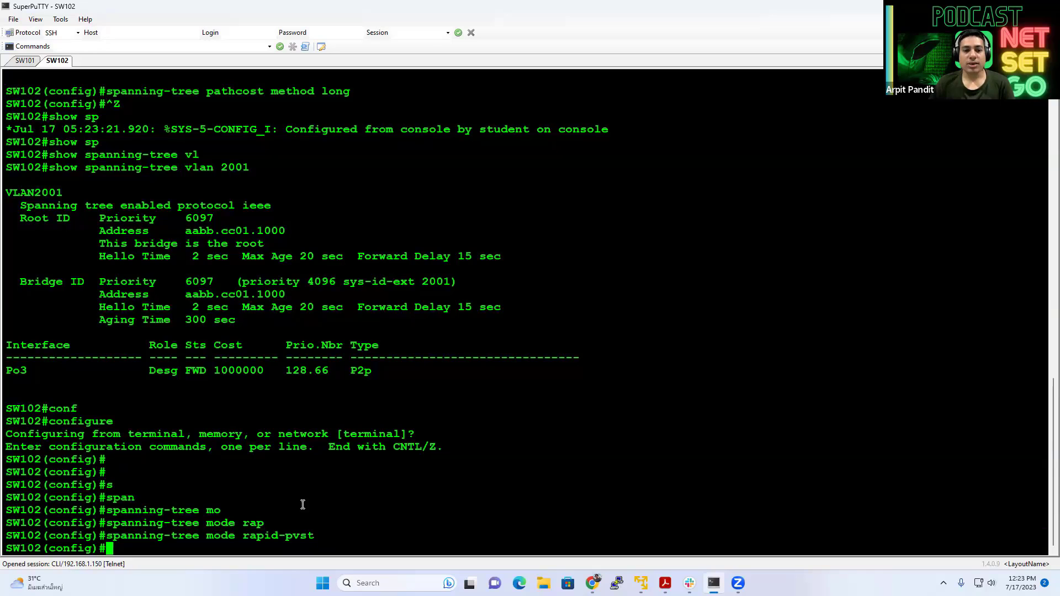
click(26, 59)
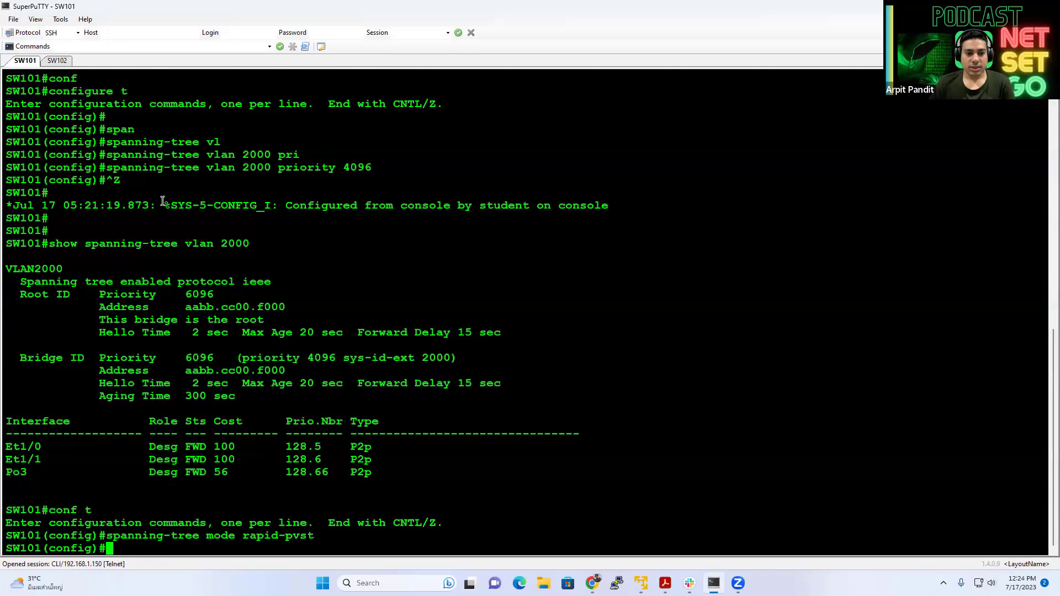
click(664, 582)
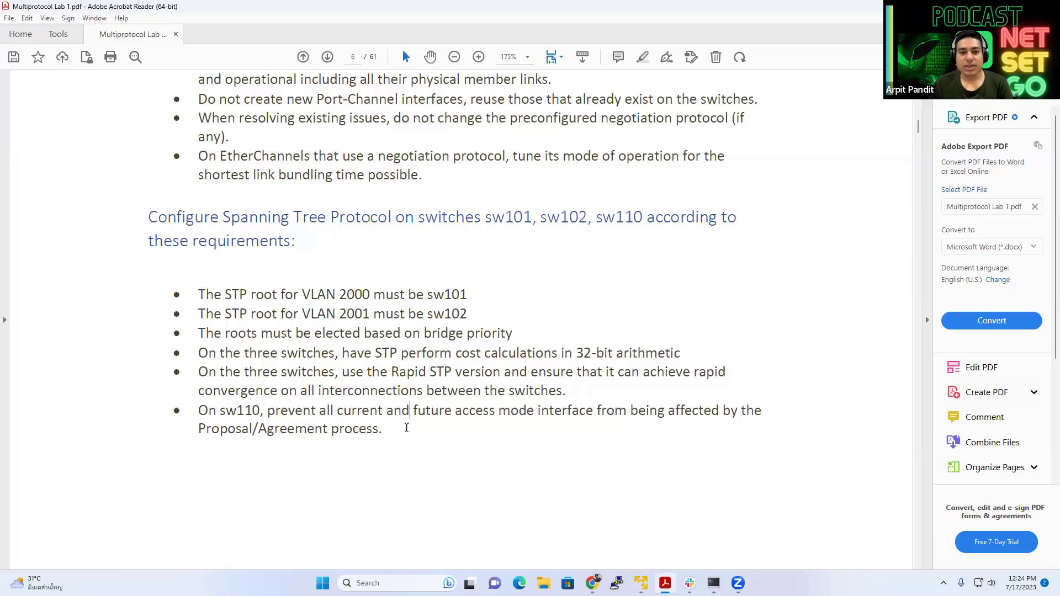
mouse_move(384, 428)
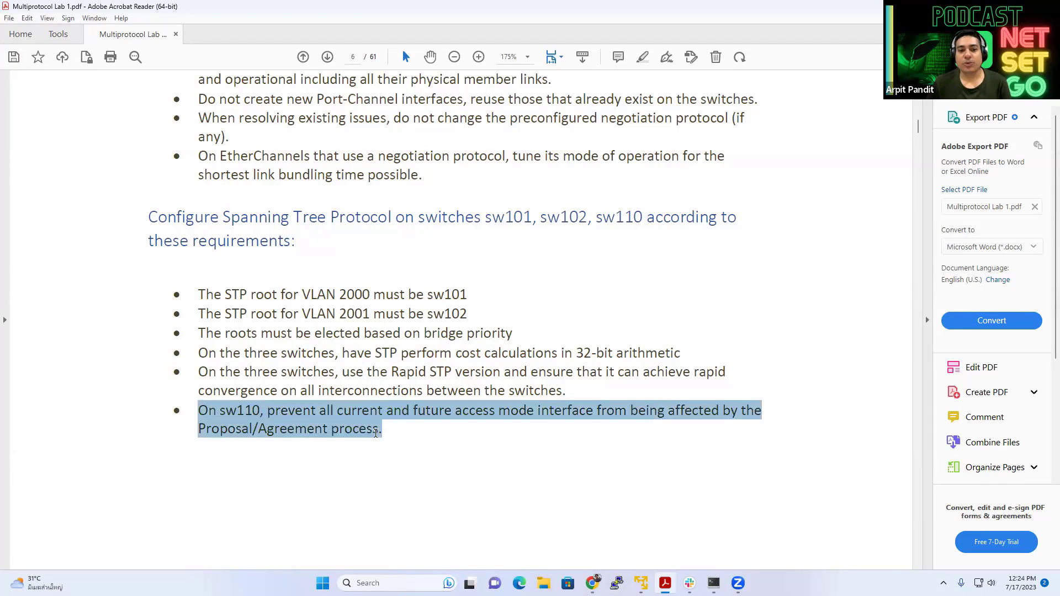
- Bring up the EVE-NG lab topology to reach SW110 after reviewing its requirement
click(408, 429)
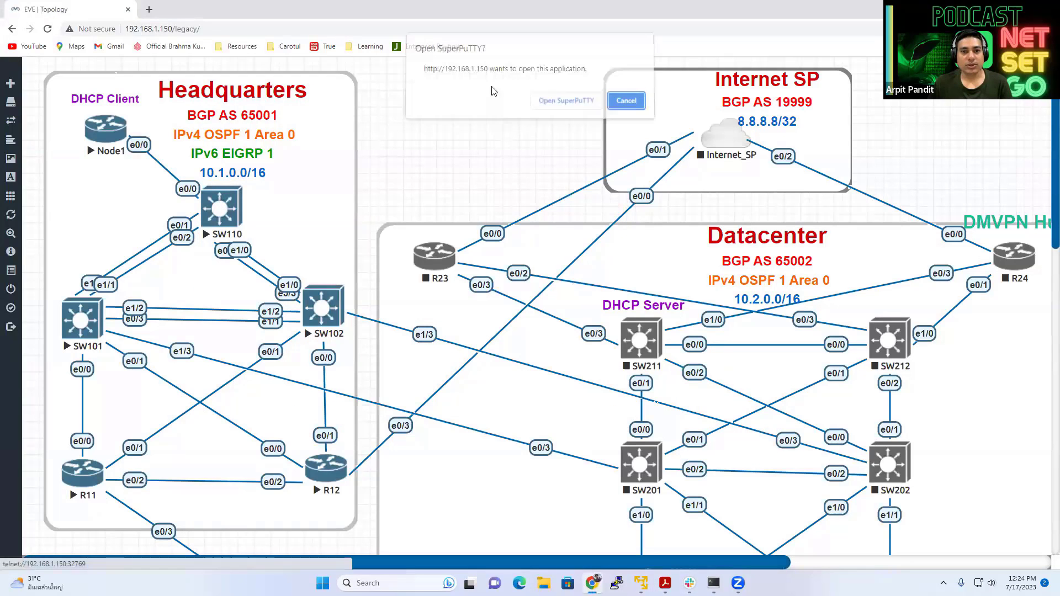
- Log into the SW110 console as student and enter enable mode
click(565, 100)
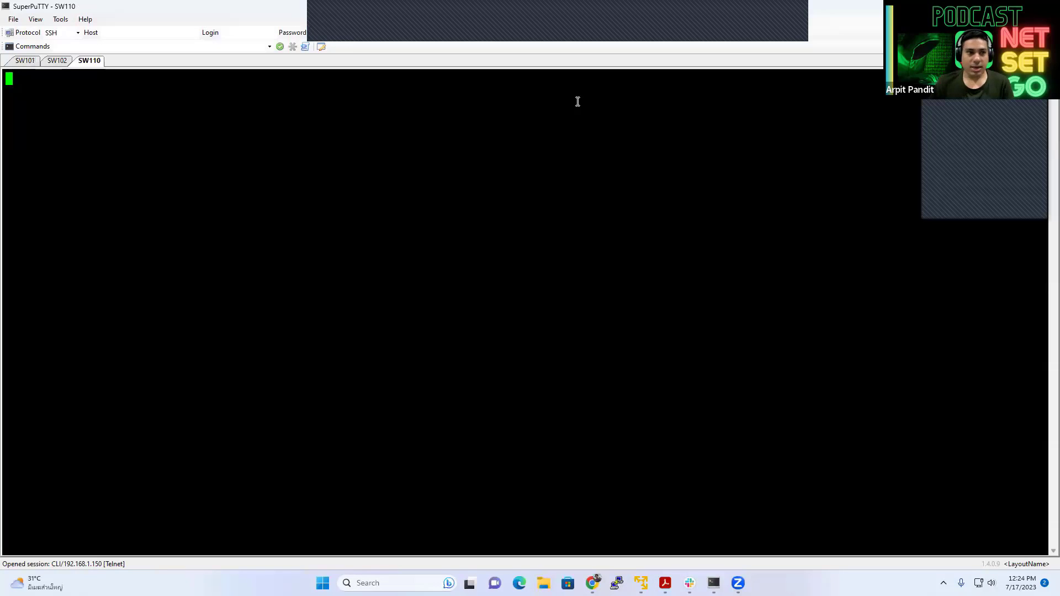
text(stud)
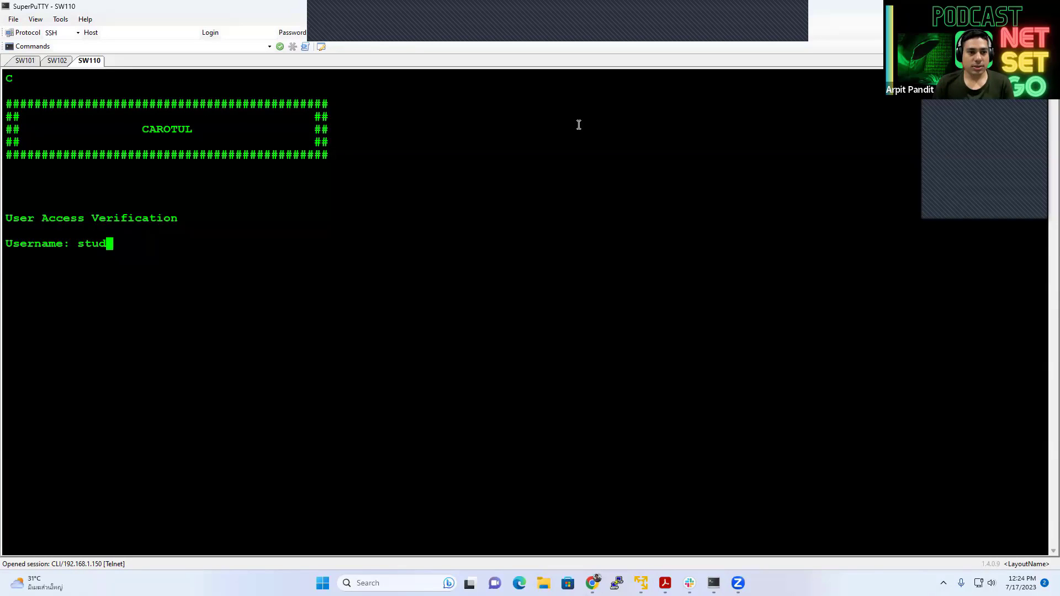
key(Return)
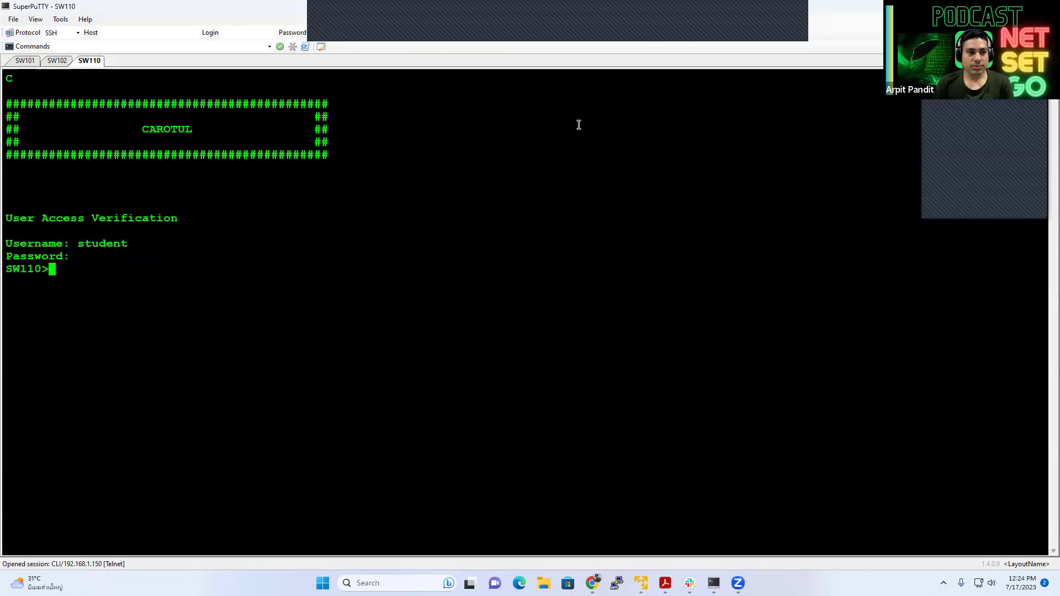
text(en)
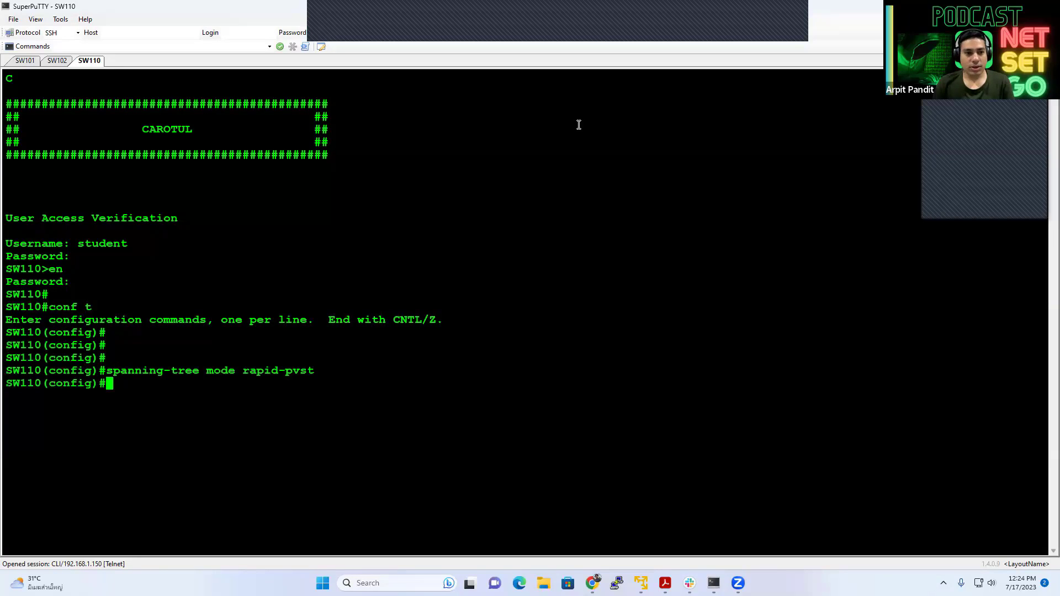
key(Return)
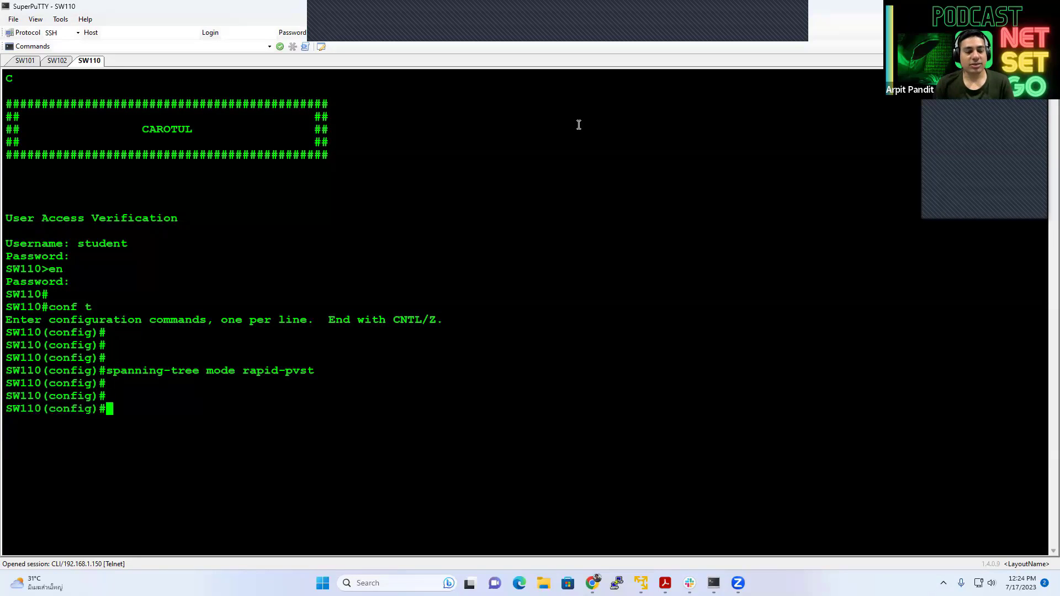
- Configure Rapid PVST mode and portfast edge default on SW110
text(spanning-tree)
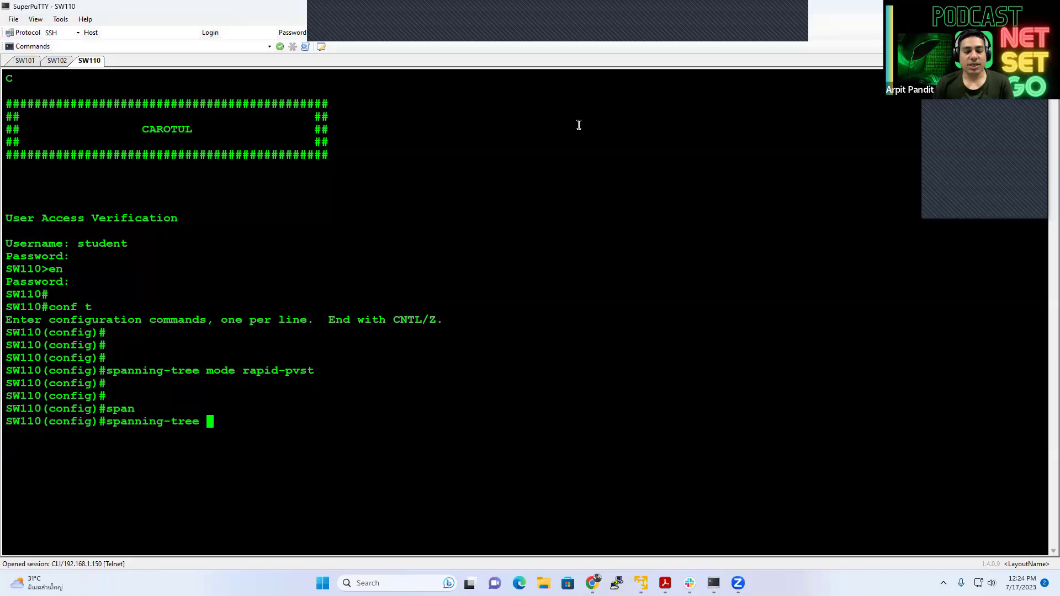
text(portfast e)
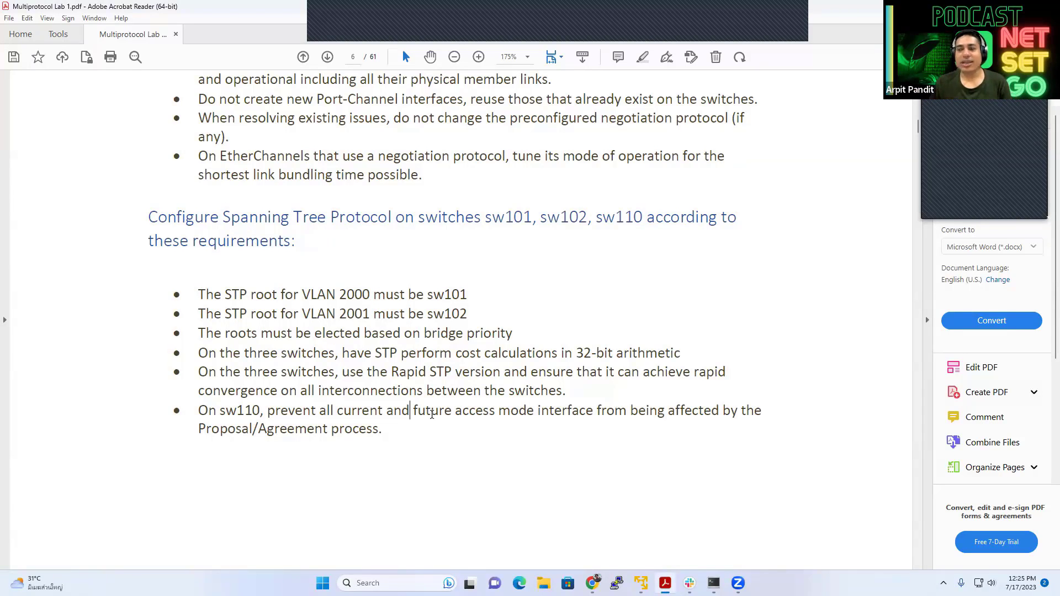
mouse_move(444, 456)
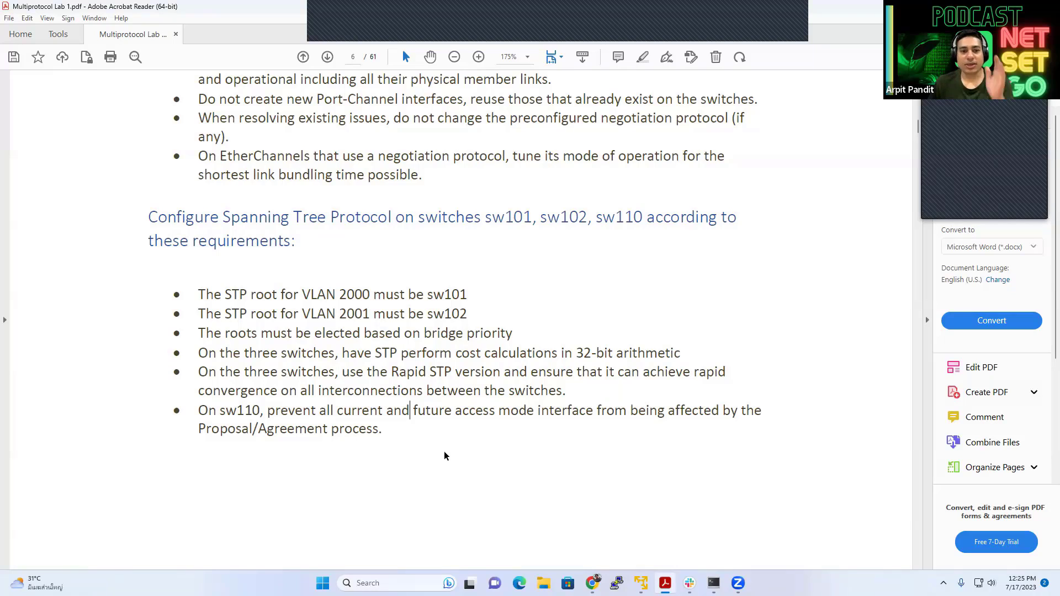
mouse_move(452, 465)
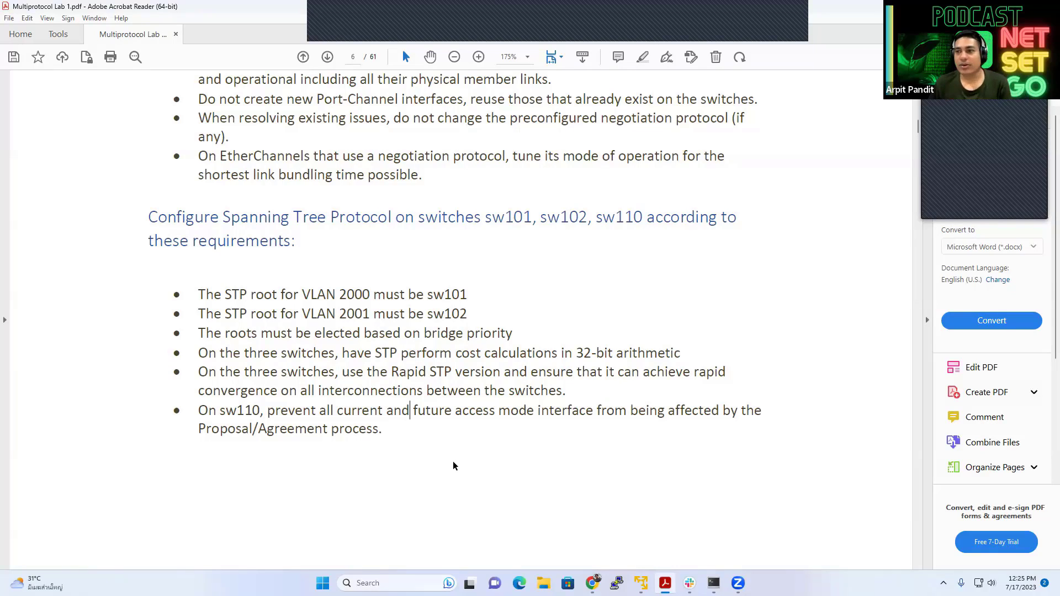
mouse_move(519, 454)
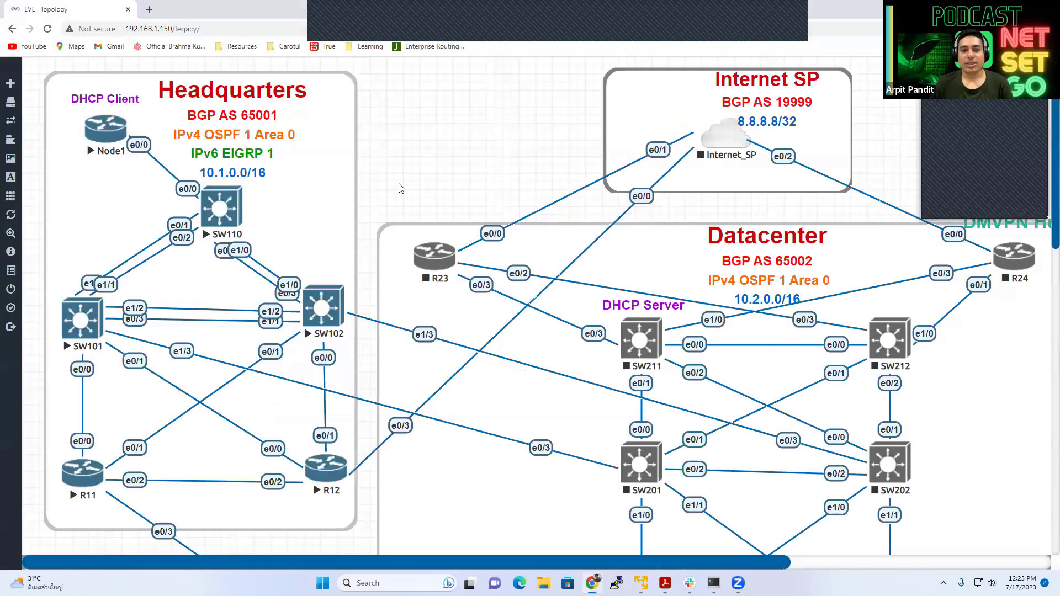
mouse_move(630, 40)
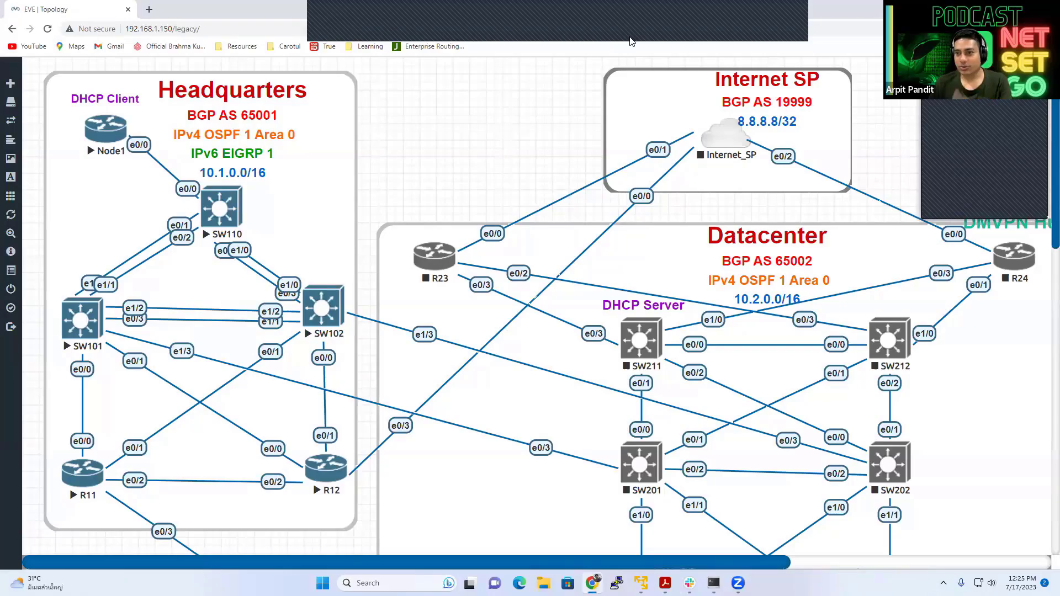